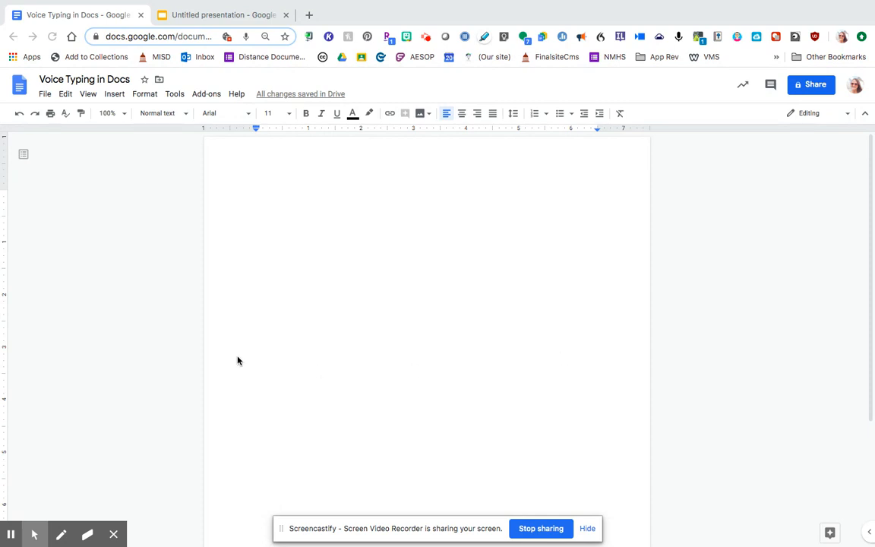
mouse_move(99, 95)
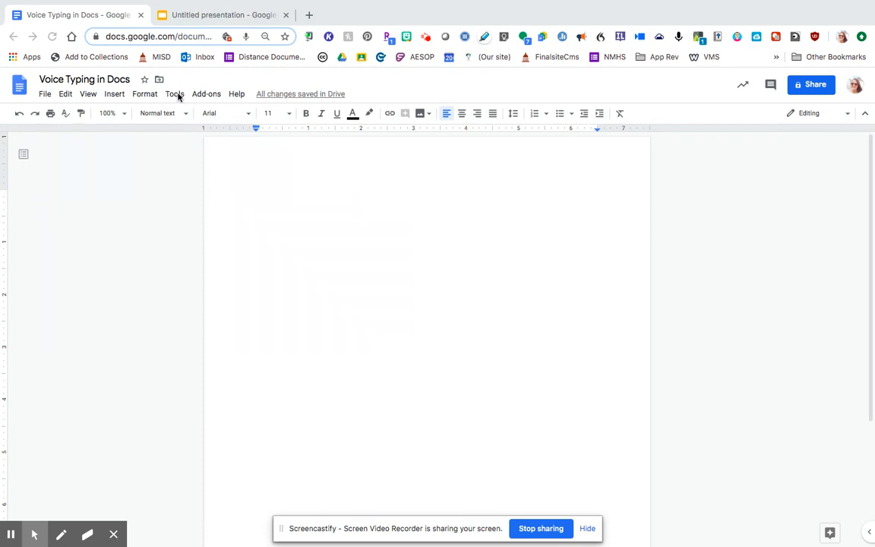
Turn on voice typing from the Tools menu for the blank document.
click(174, 94)
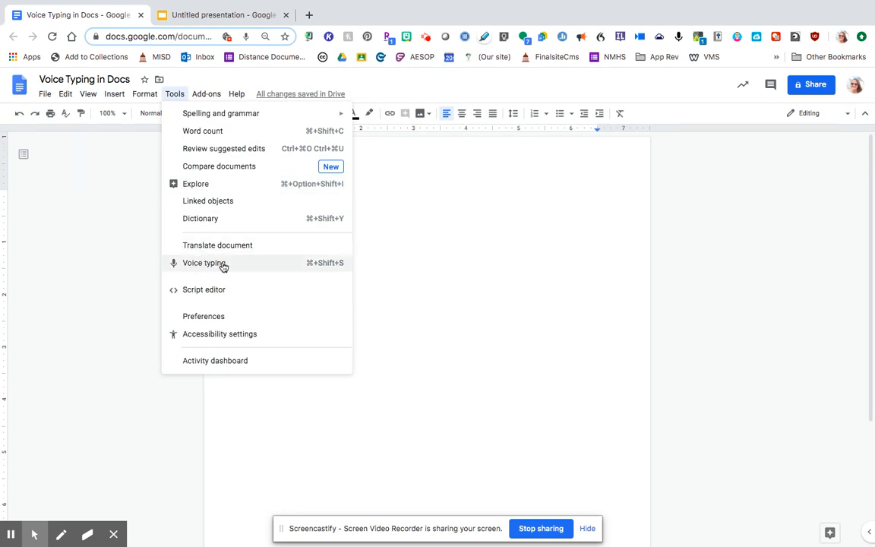
click(203, 261)
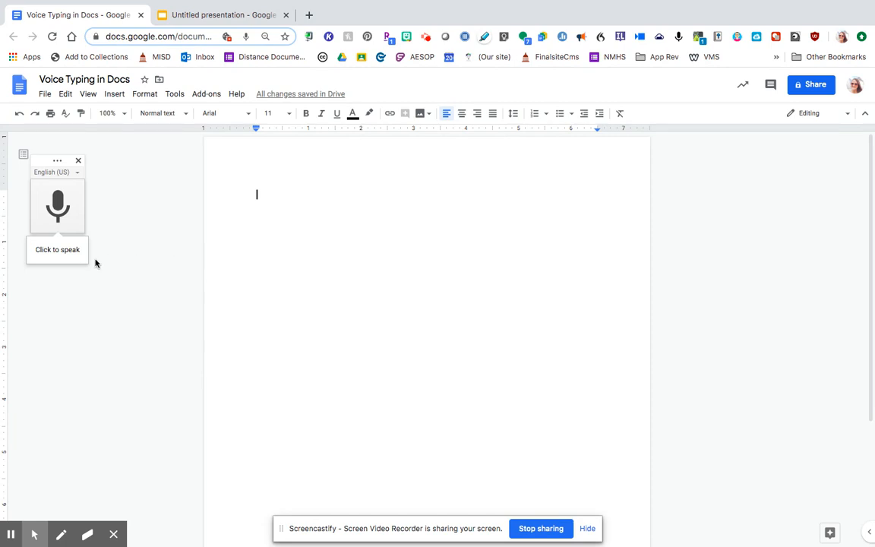
mouse_move(149, 249)
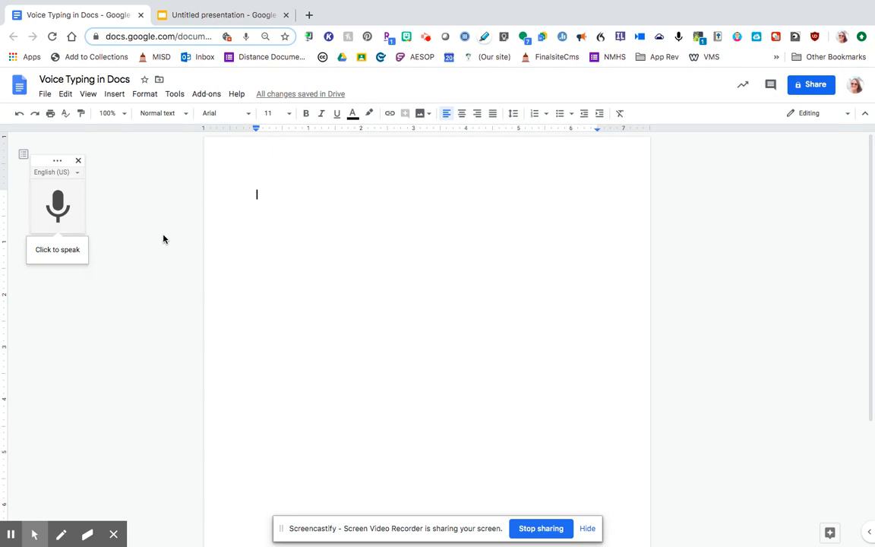
mouse_move(170, 232)
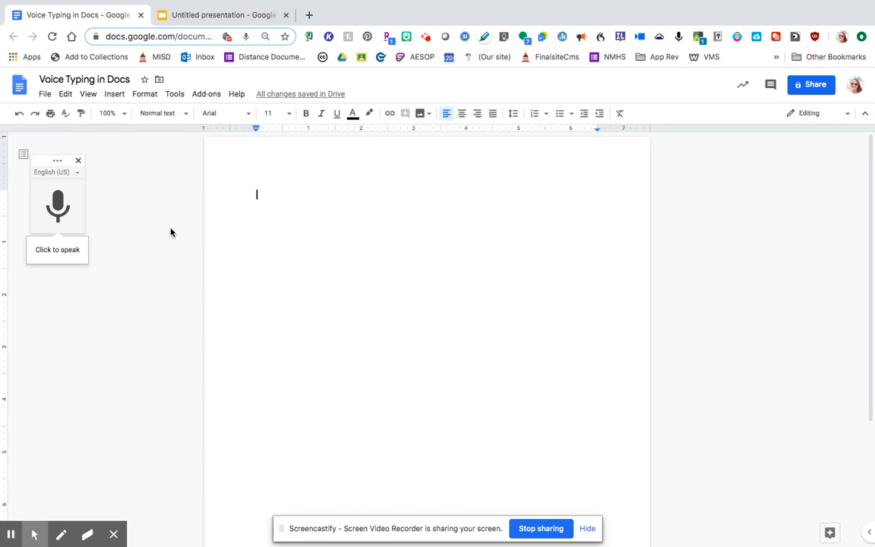
mouse_move(82, 265)
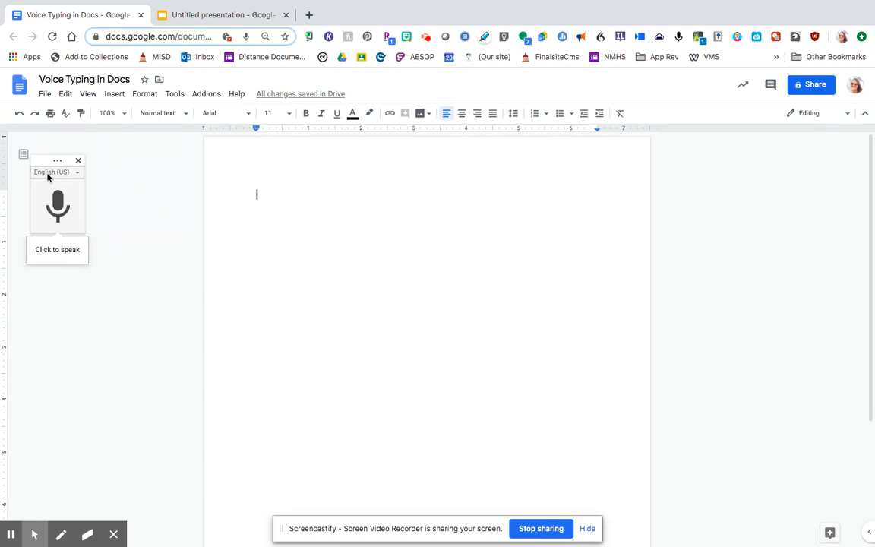
click(58, 172)
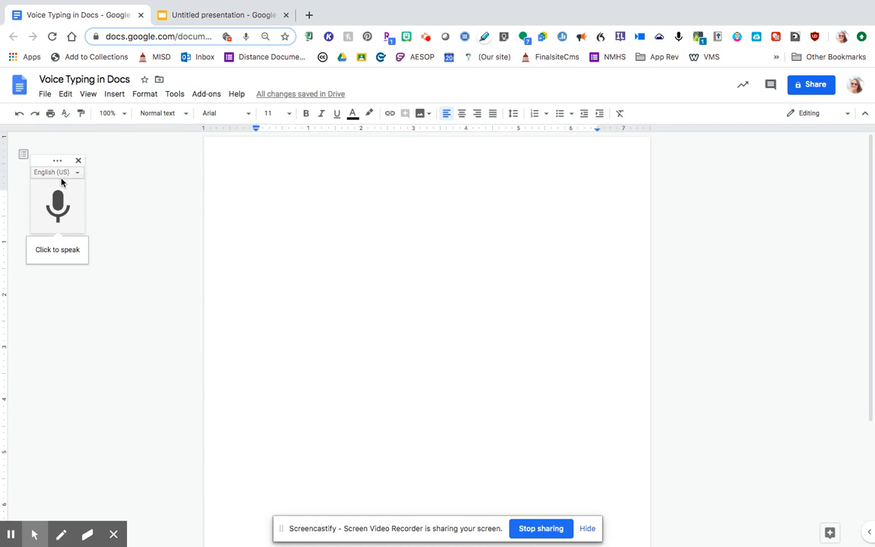
Dictate sentences such as "It's now going to type what I'm saying" and remarks about punctuation.
click(58, 206)
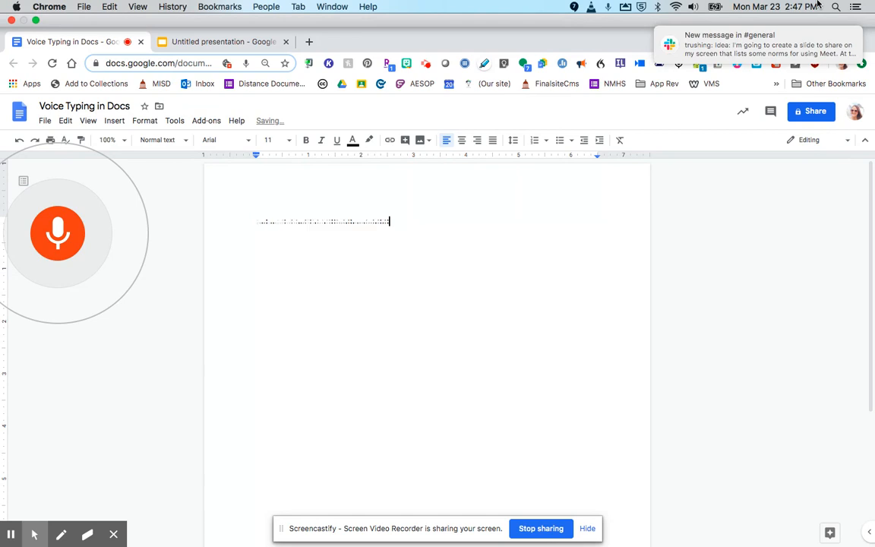
text(It's now going to type what I'm saying.)
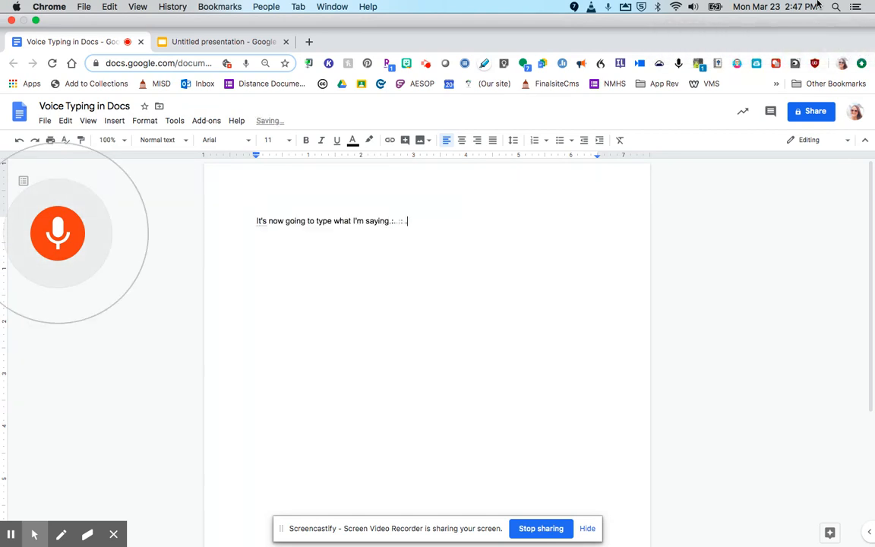
text(one of the things that they will have to do is tell it where they)
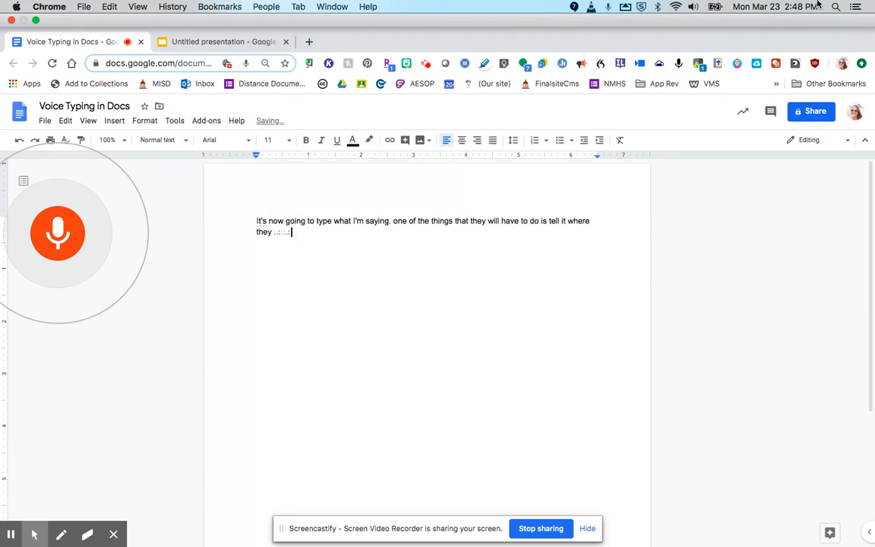
text(want punctuation)
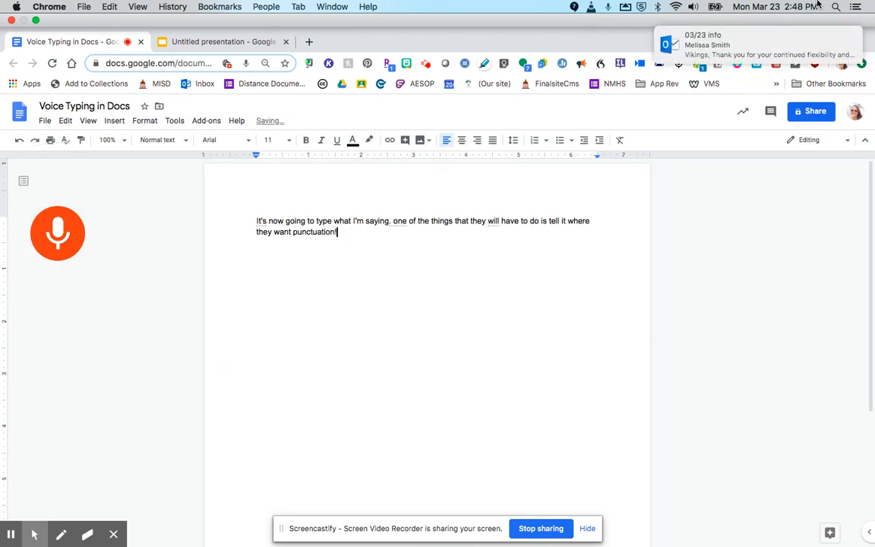
text(So you can kind of see that.::)
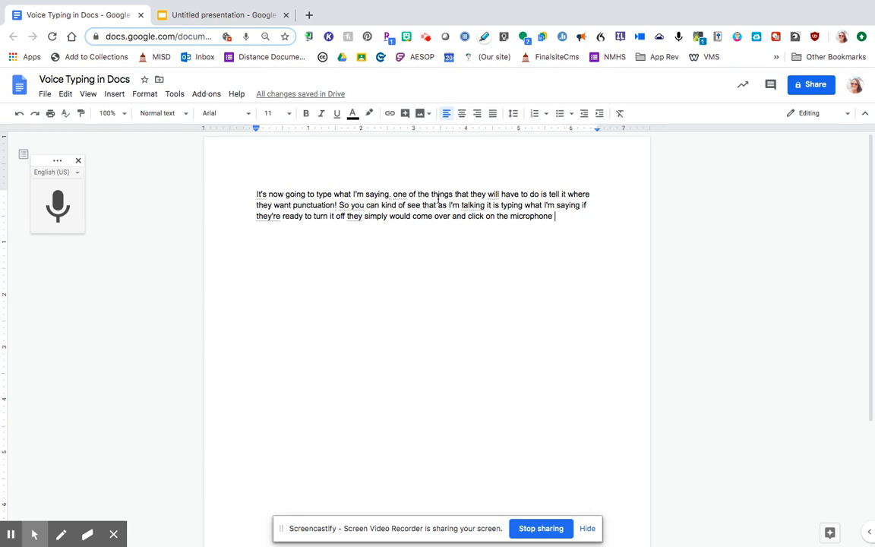
mouse_move(395, 189)
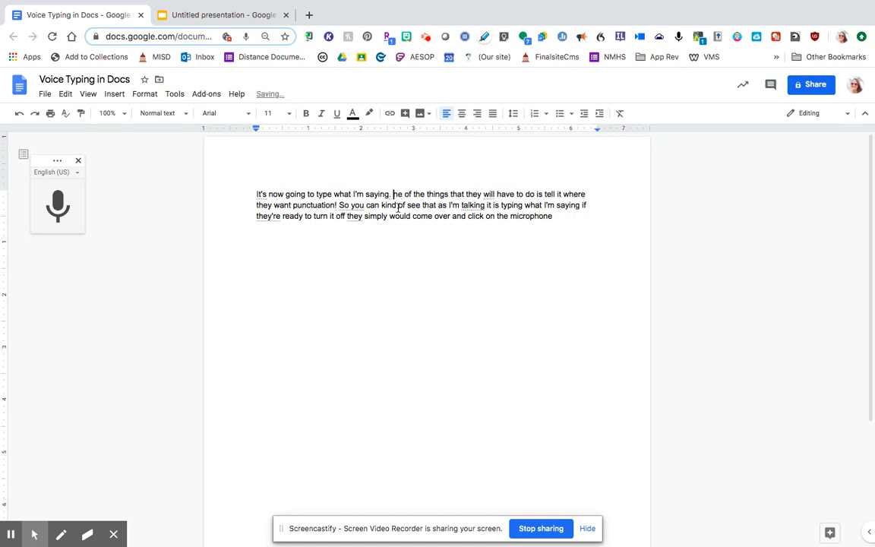
Dictate "One of the things" to continue the paragraph, then leave the document view.
text(One of the things)
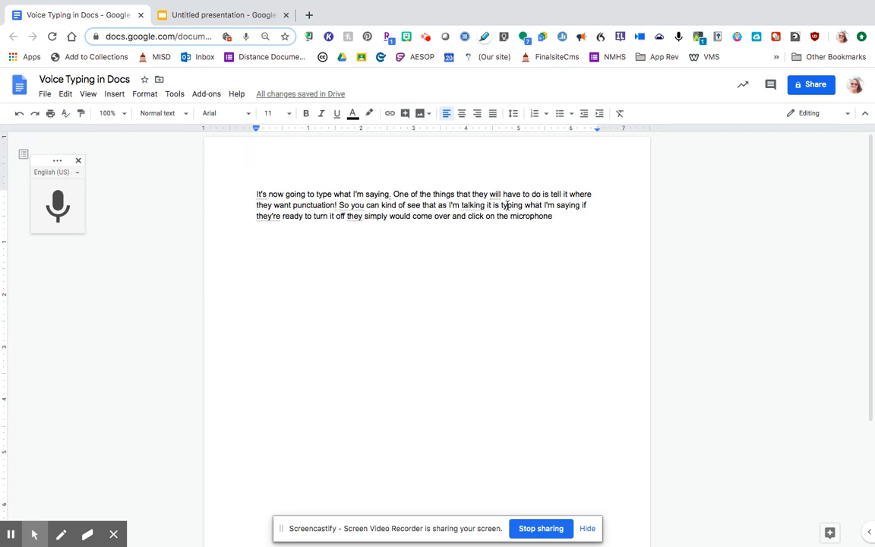
mouse_move(506, 203)
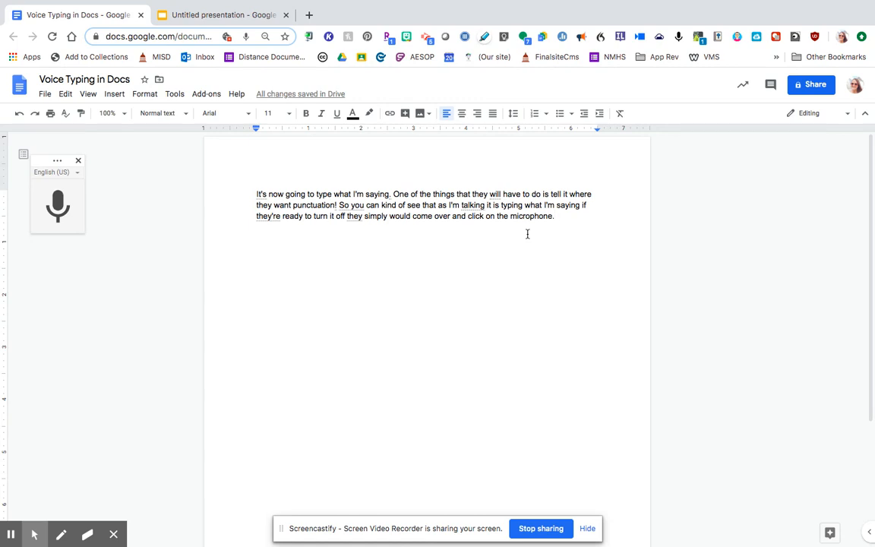
mouse_move(161, 107)
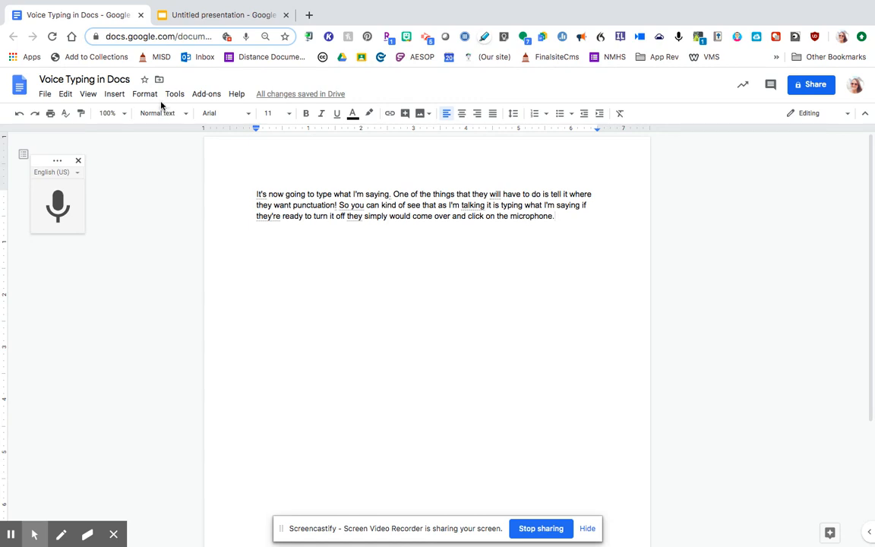
click(160, 36)
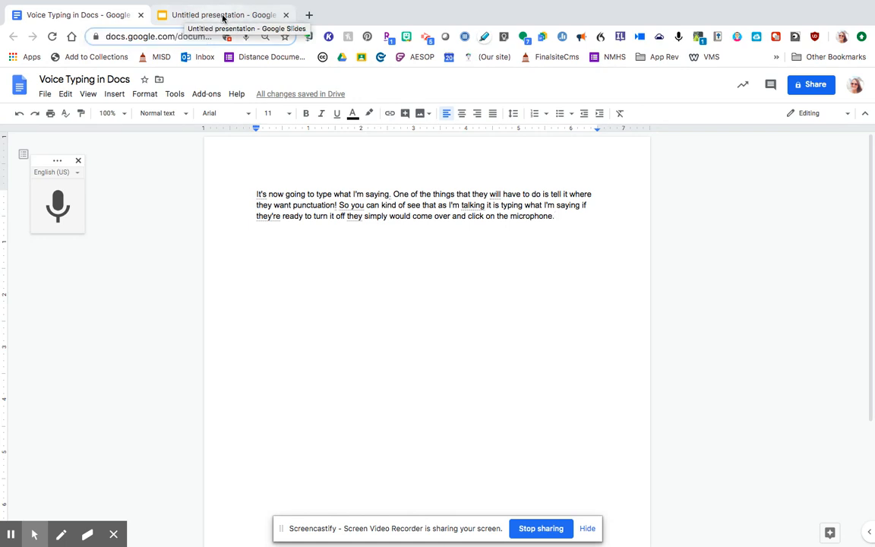
Switch to the untitled Slides presentation and start editing its first slide's title.
click(220, 15)
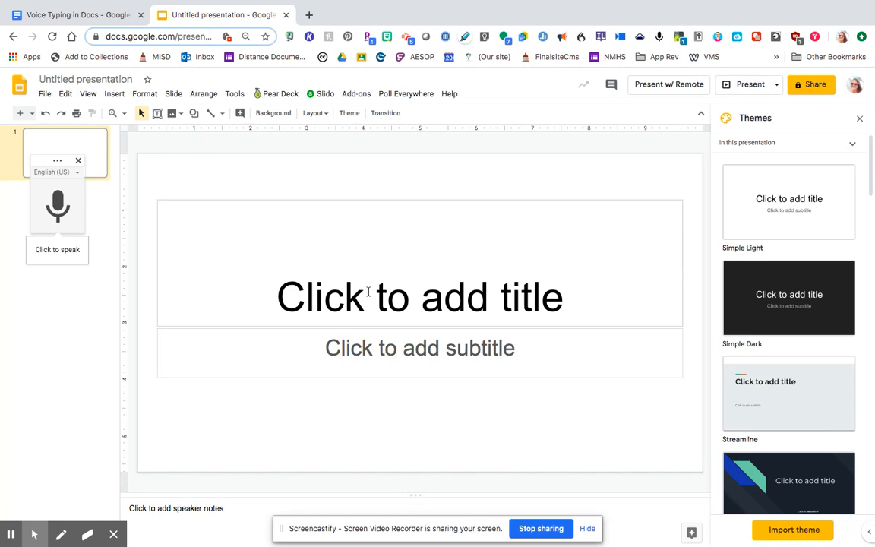
click(419, 297)
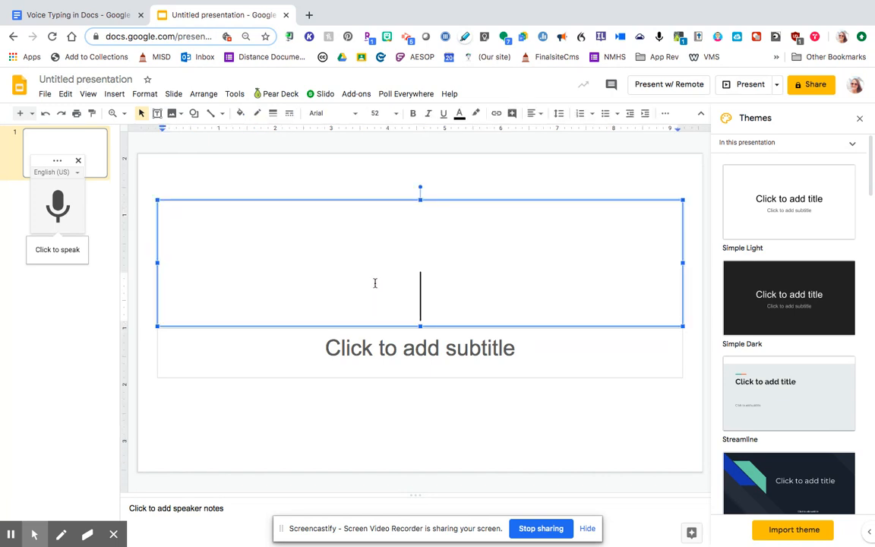
mouse_move(196, 404)
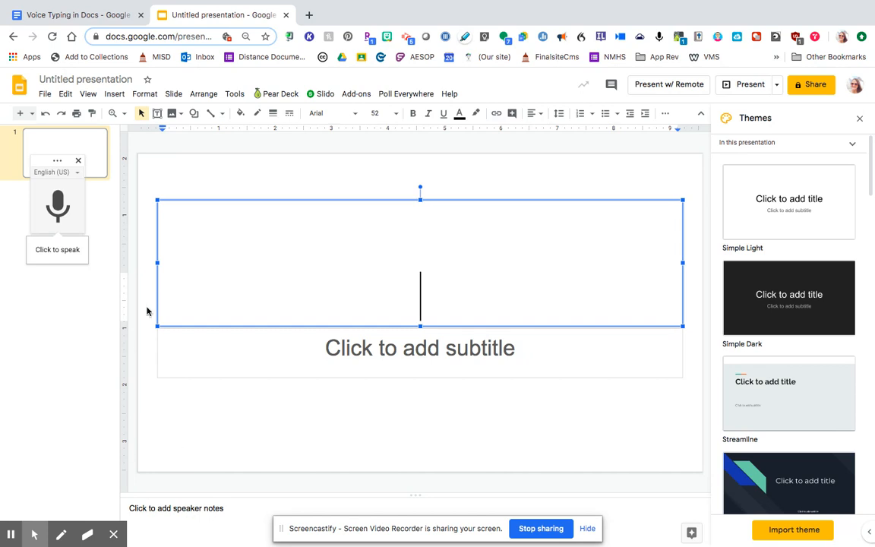
mouse_move(194, 322)
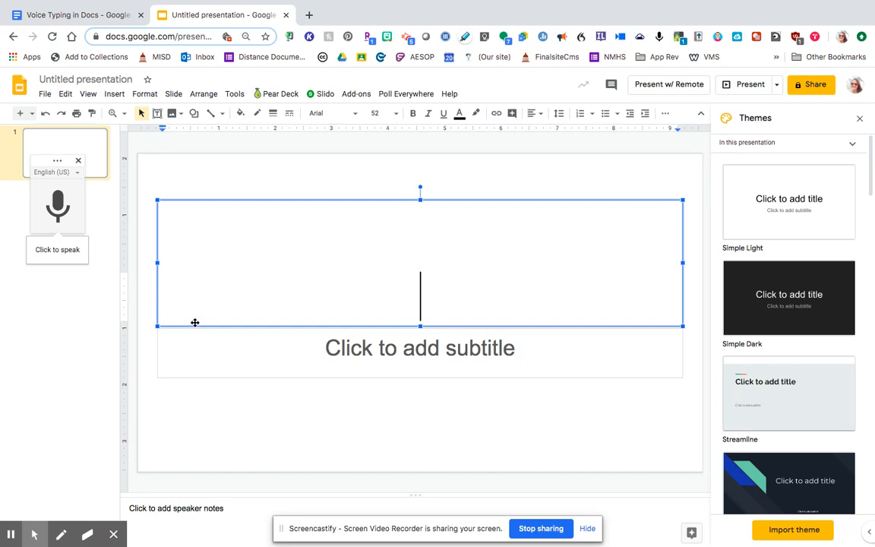
mouse_move(52, 220)
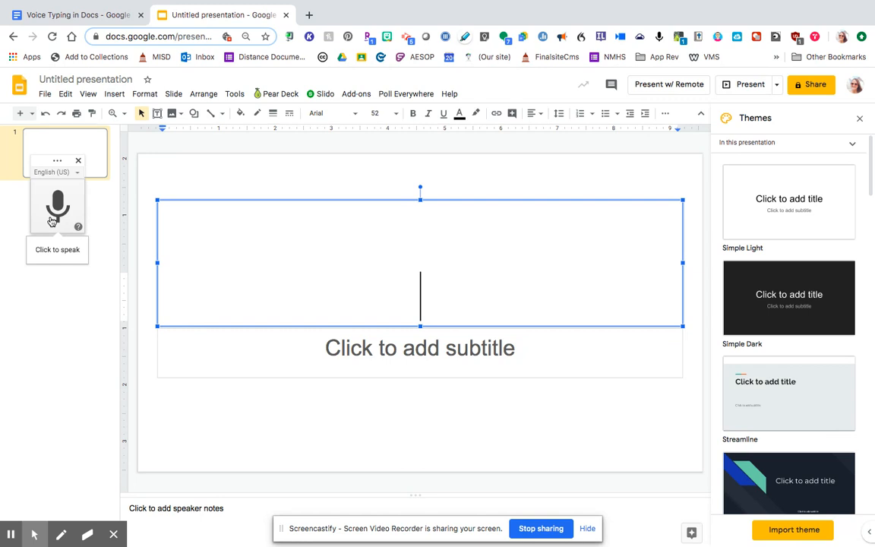
Turn on Voice type speaker notes from the Tools menu.
click(234, 94)
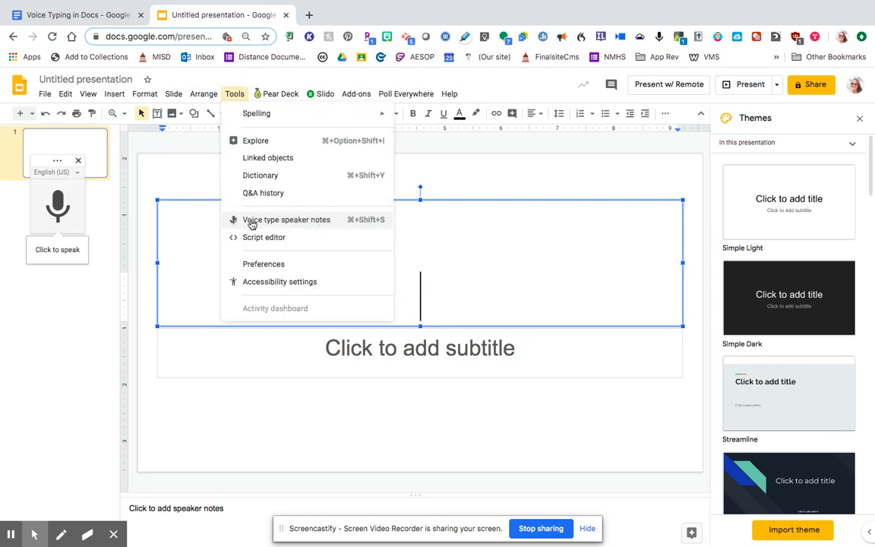
mouse_move(287, 221)
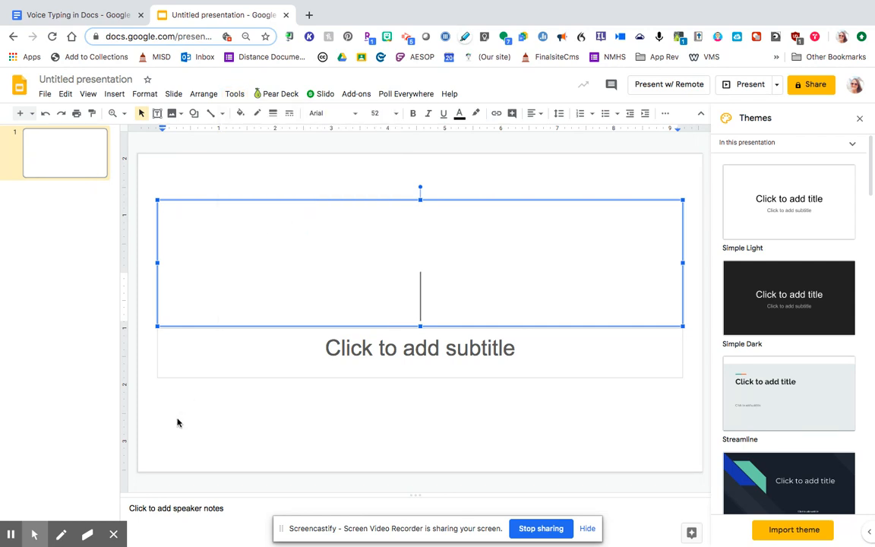
click(234, 94)
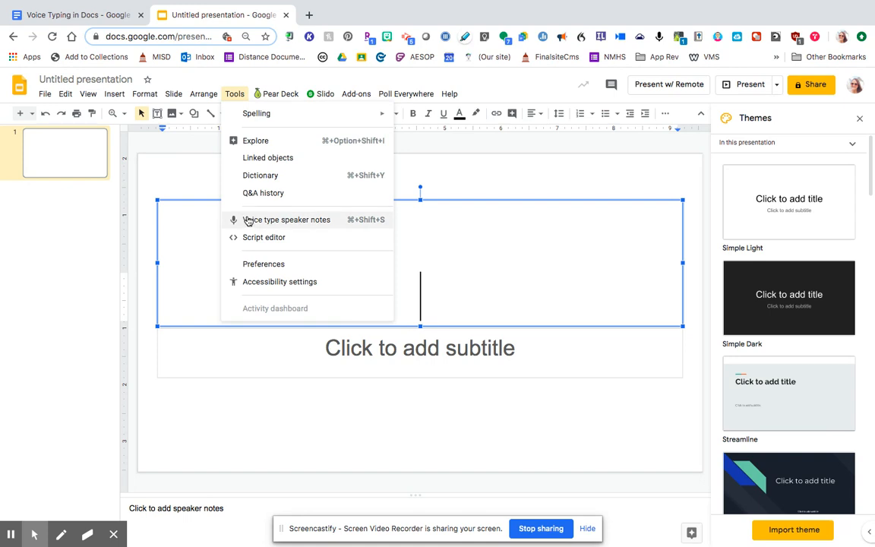
click(285, 219)
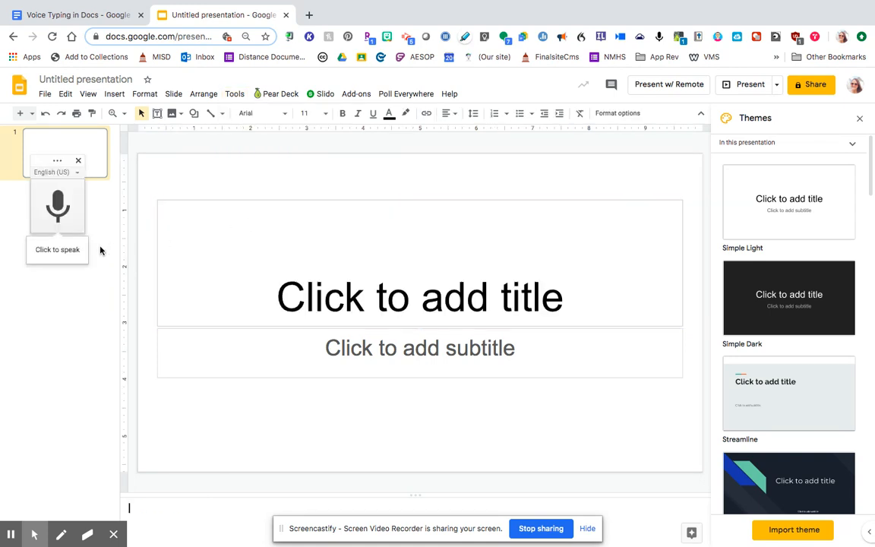
Dictate a speaker note via the microphone, stop listening, and return to the Docs document.
click(58, 206)
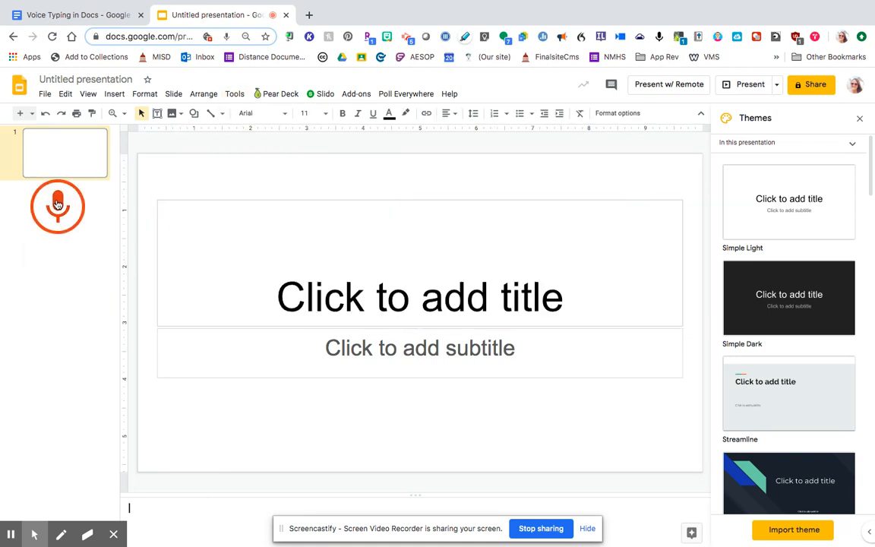
click(58, 207)
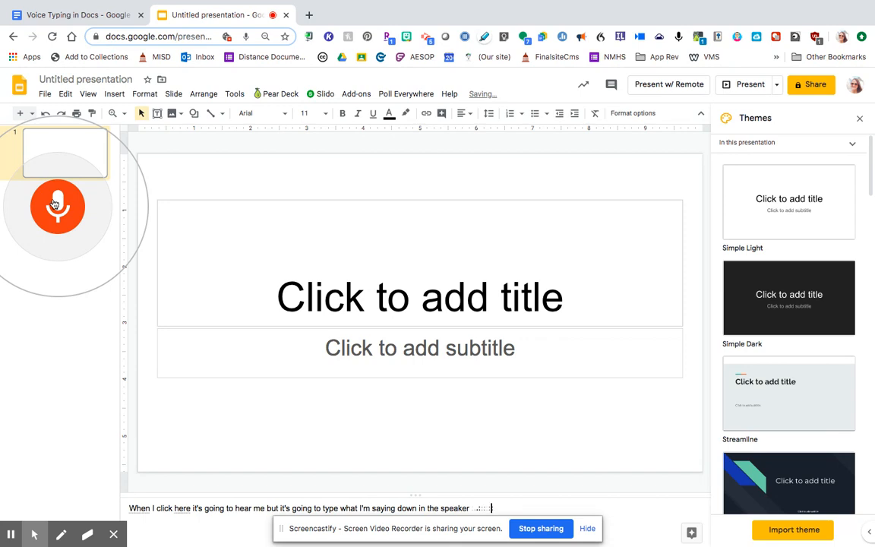
click(58, 207)
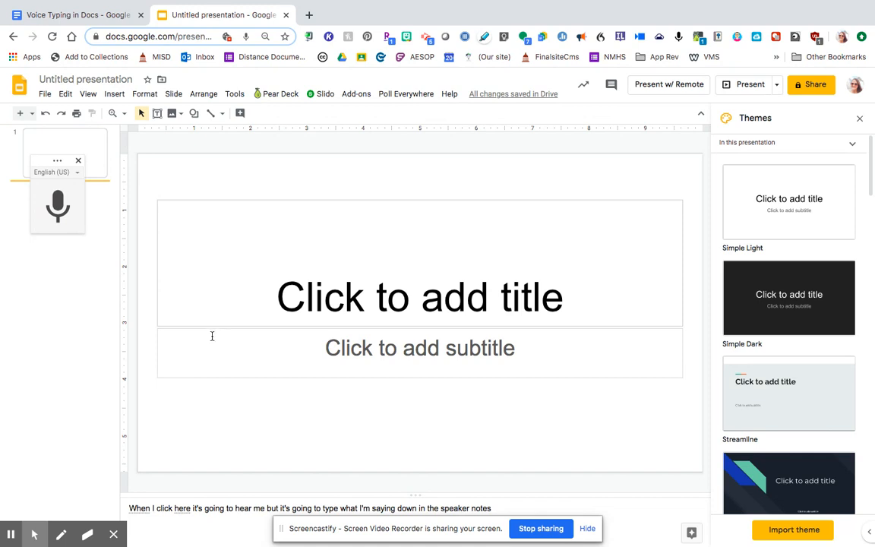
mouse_move(170, 348)
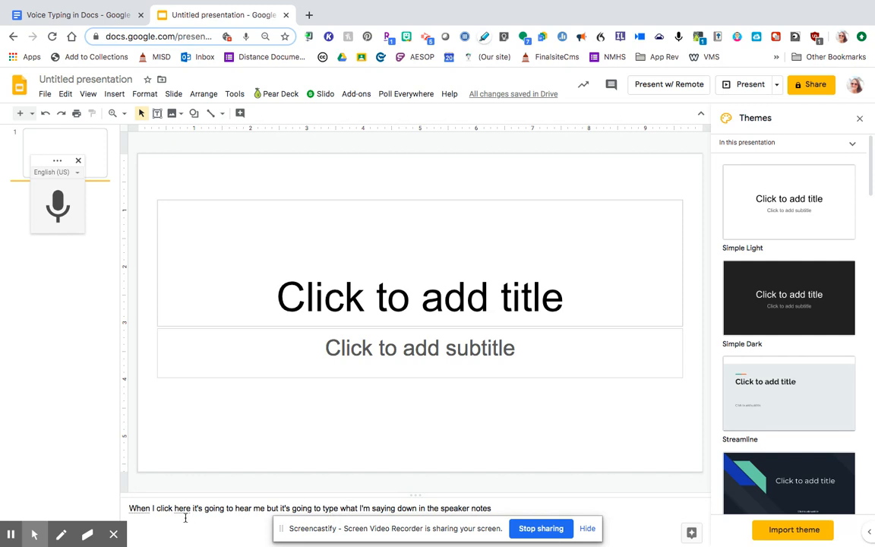
click(75, 16)
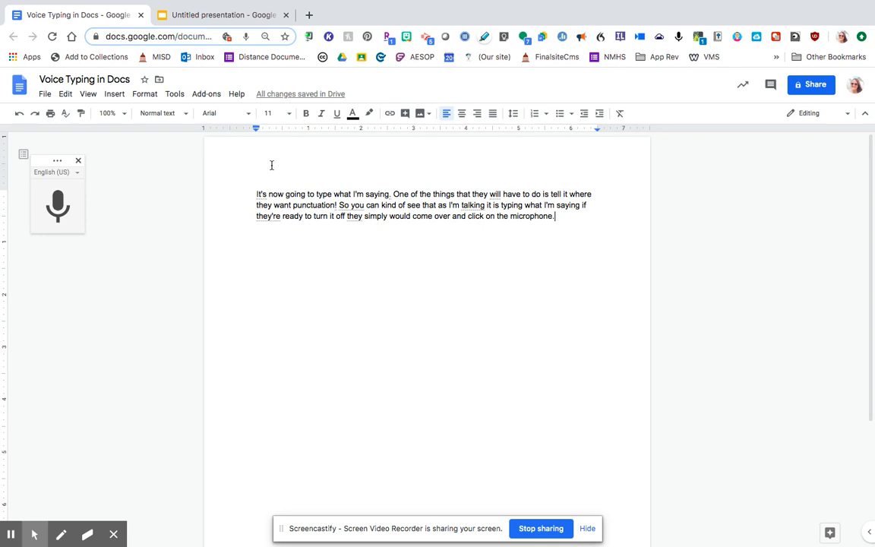
mouse_move(539, 490)
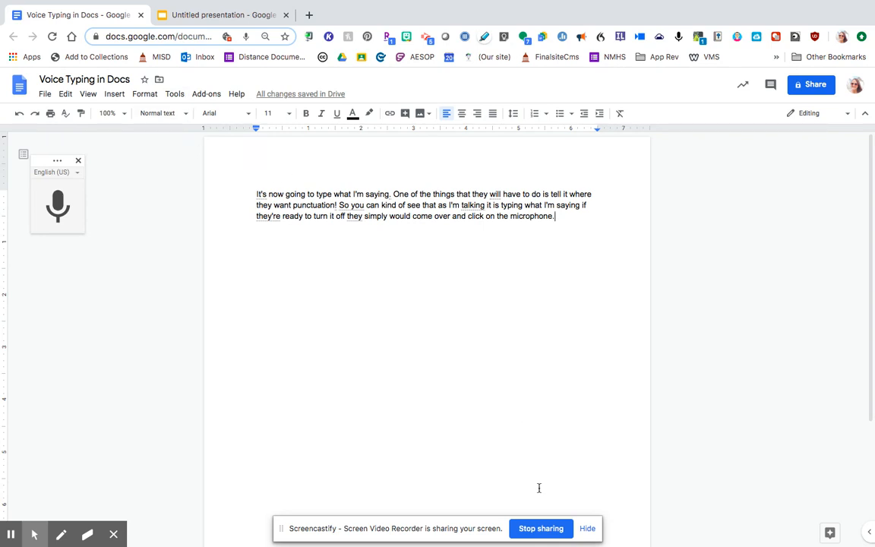